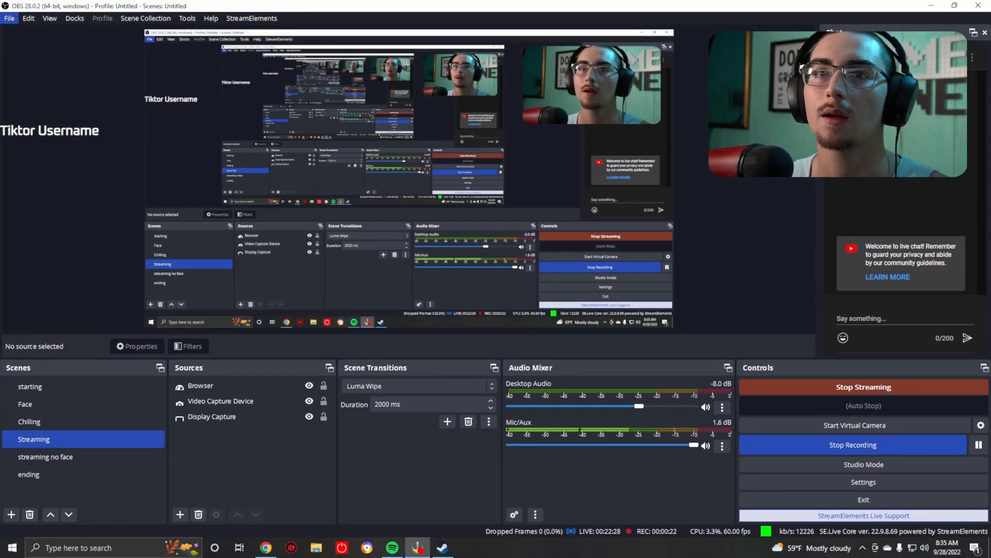
Show the Stream settings page with YouTube - RTMPS and its connected account.
left_click(864, 482)
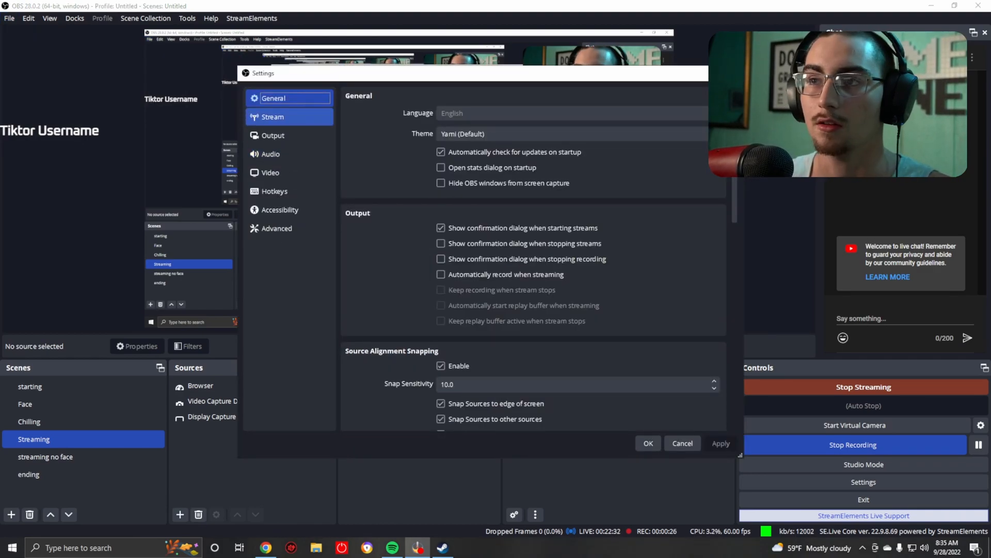
left_click(272, 116)
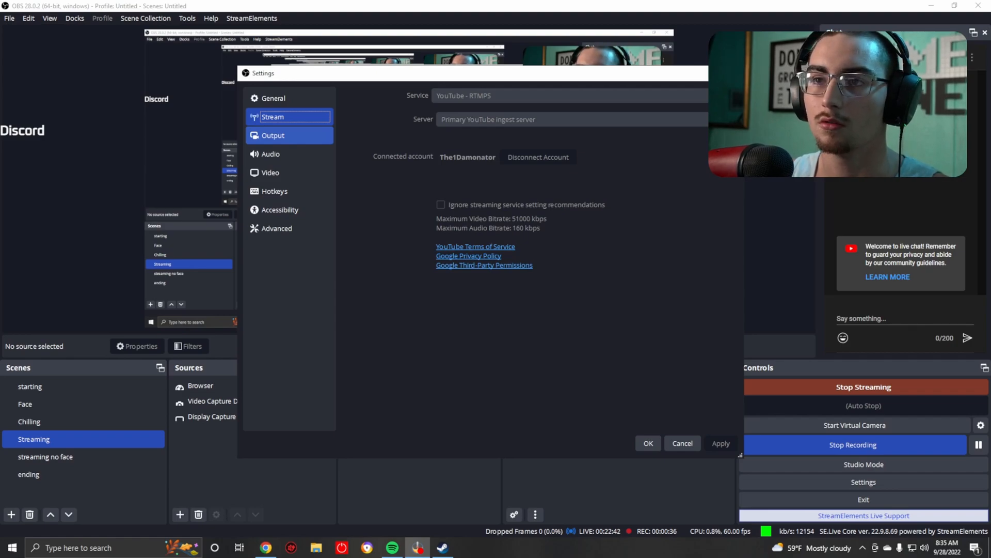
left_click(273, 99)
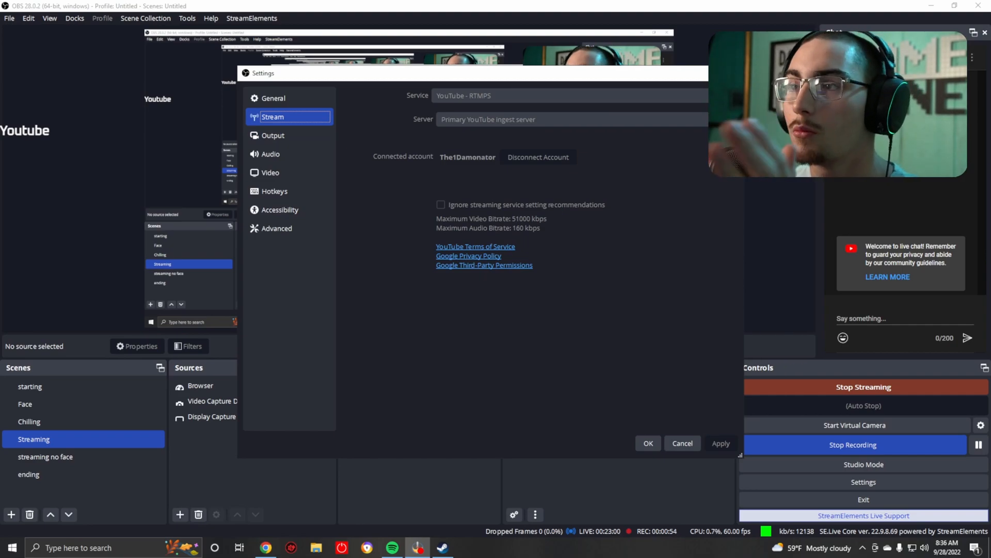
Show the Output page's streaming encoder: NVENC H.264, CBR 12000 Kbps, Max Quality, high profile.
left_click(272, 136)
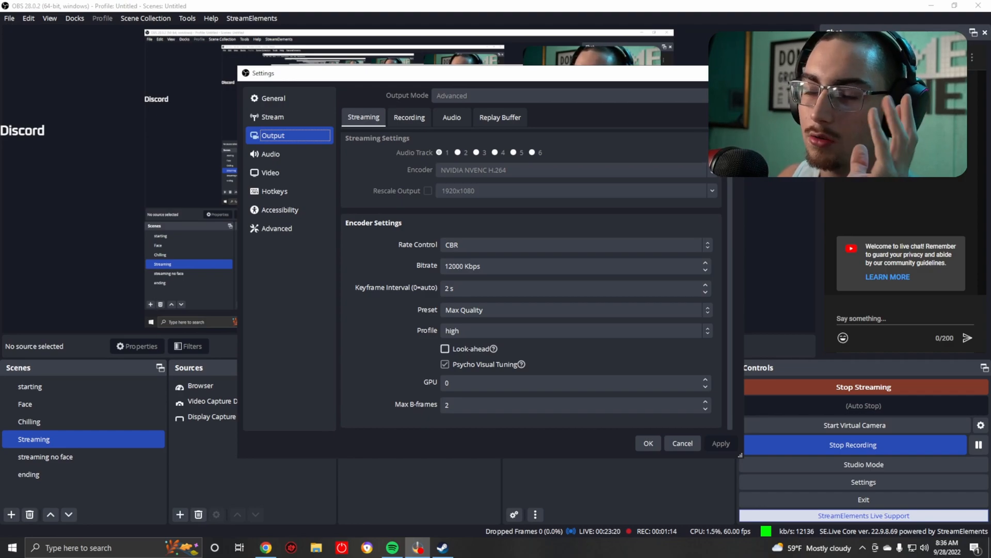
mouse_move(521, 366)
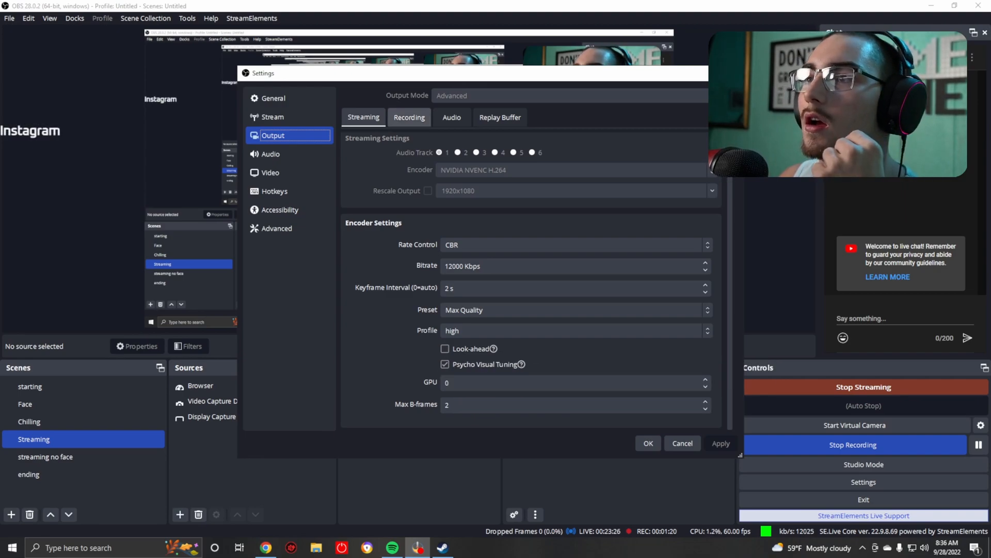
Review the Recording settings: MP4 to D:/video, NVENC H.264, CQP level 22, Max Quality.
left_click(408, 117)
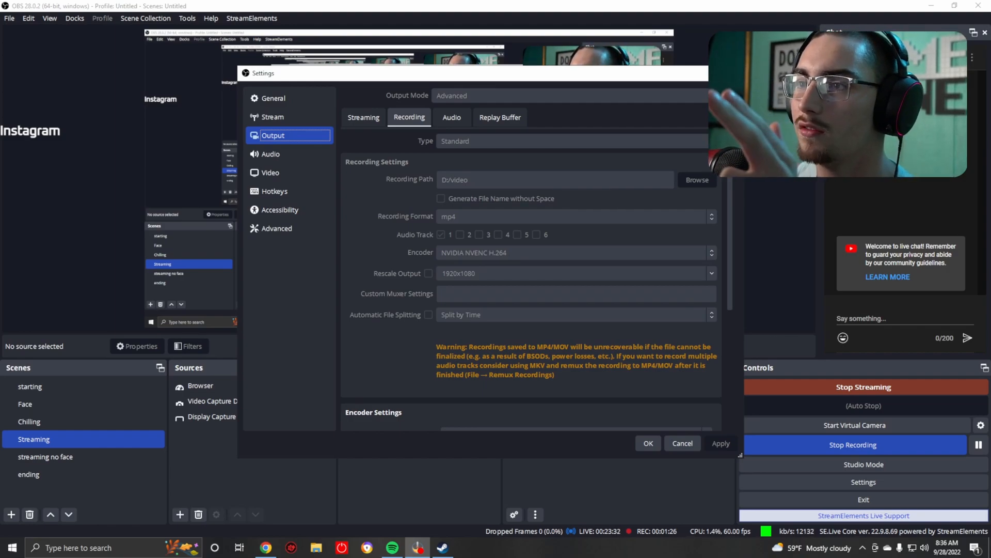
scroll("down", 3)
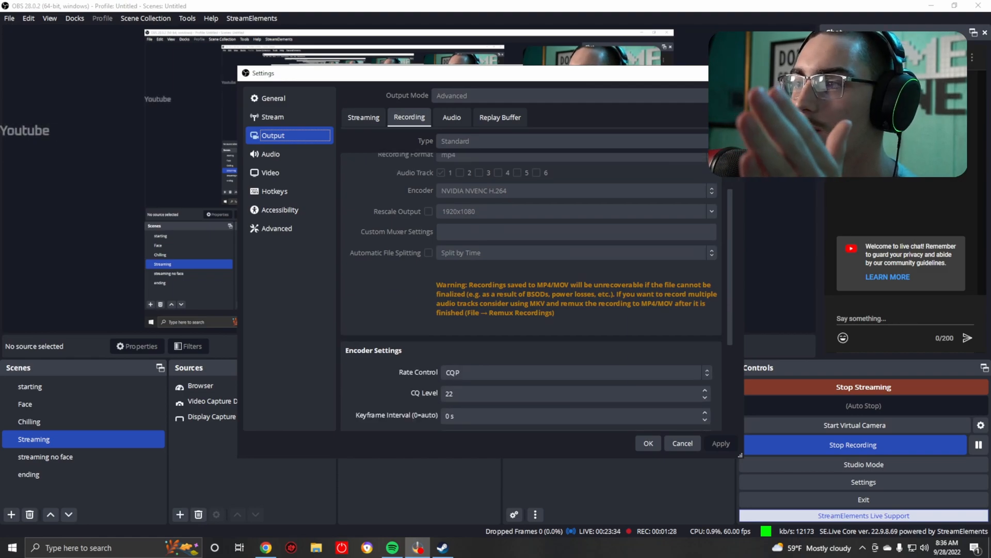
scroll("up", 3)
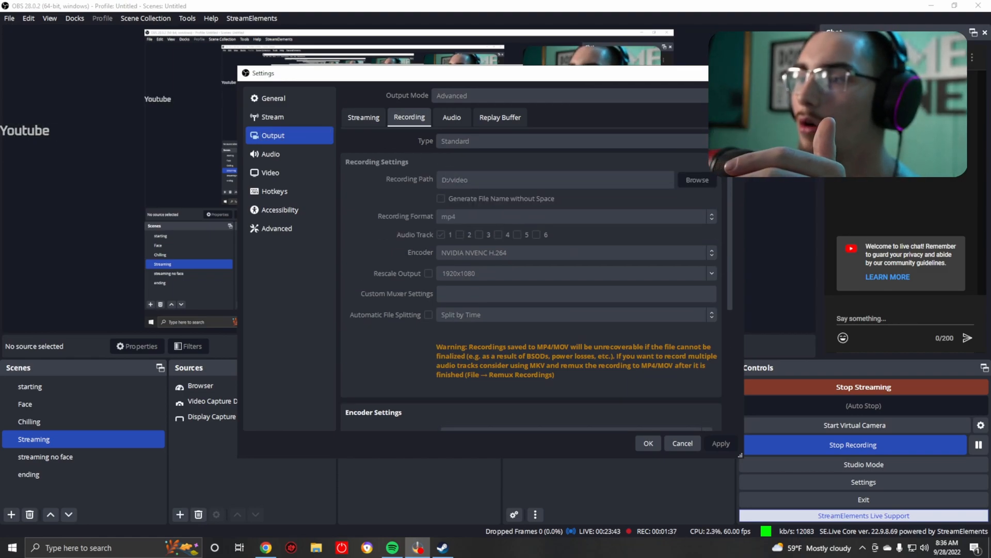
scroll("down", 3)
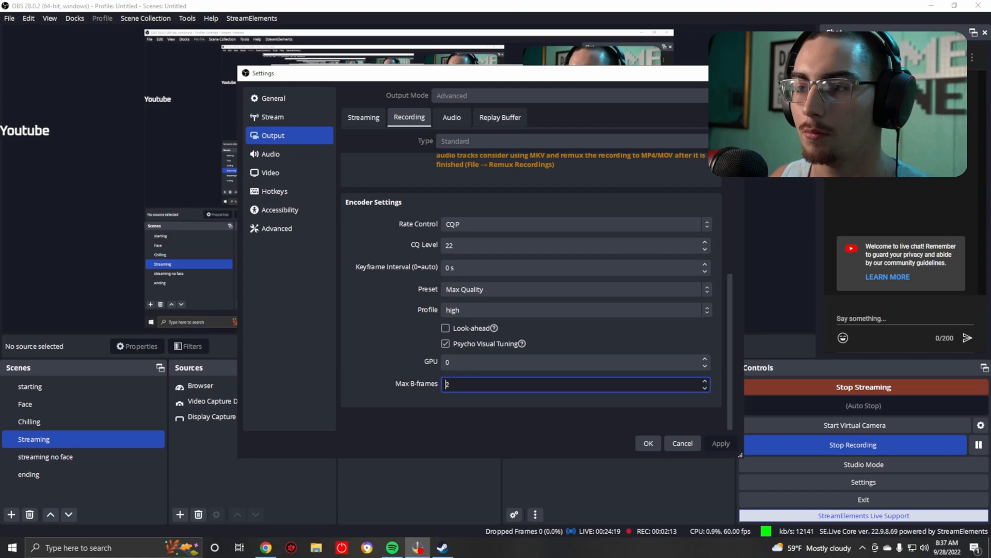
left_click(270, 172)
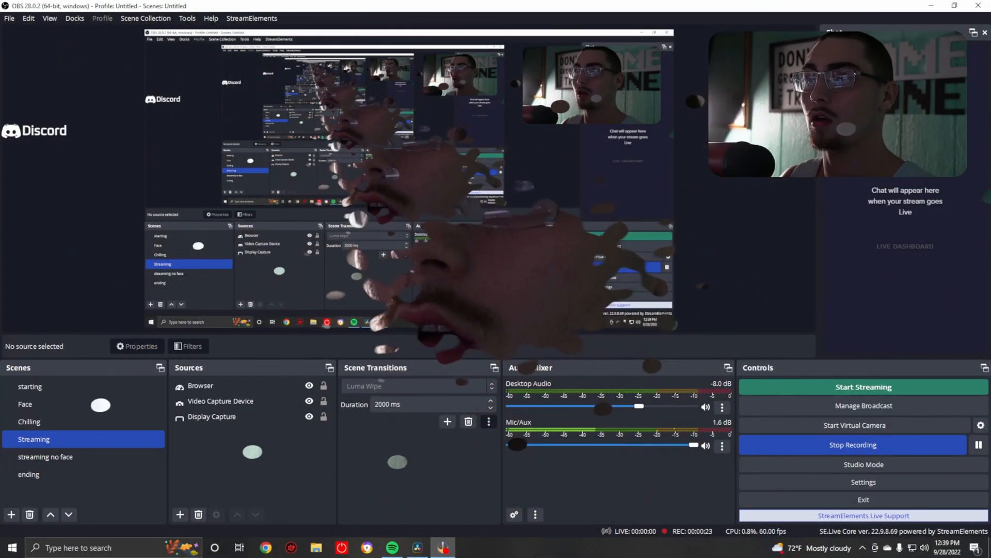
Select the Browser source so its transform handles appear in the canvas's top-left area.
left_click(212, 416)
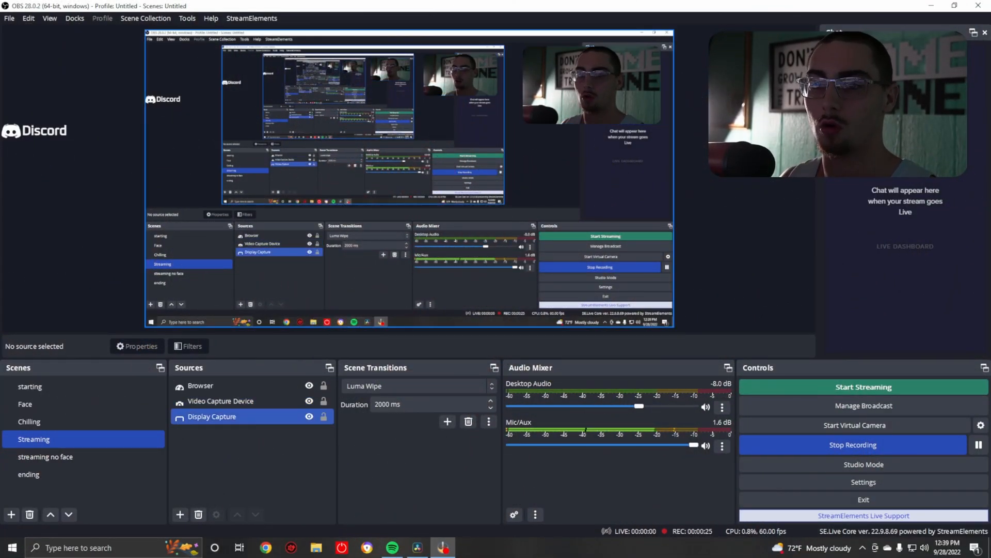
left_click(200, 385)
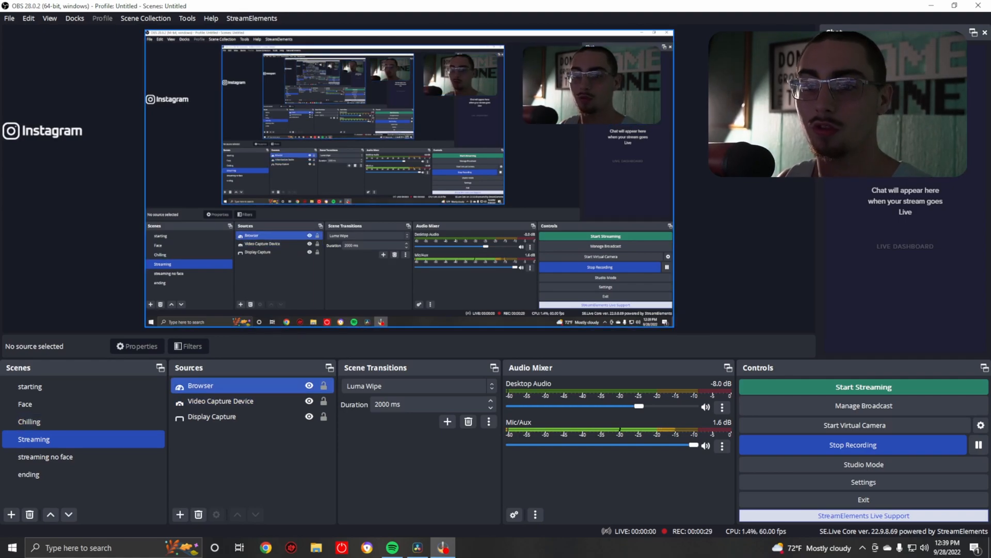
left_click(199, 386)
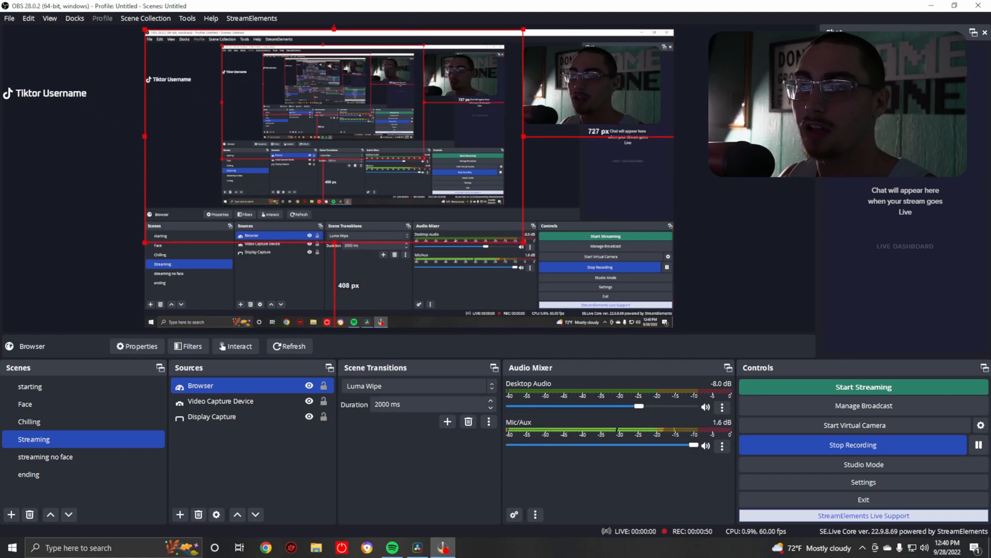
Release the repositioned source and deselect it, leaving the live Streaming scene showing.
left_click(212, 416)
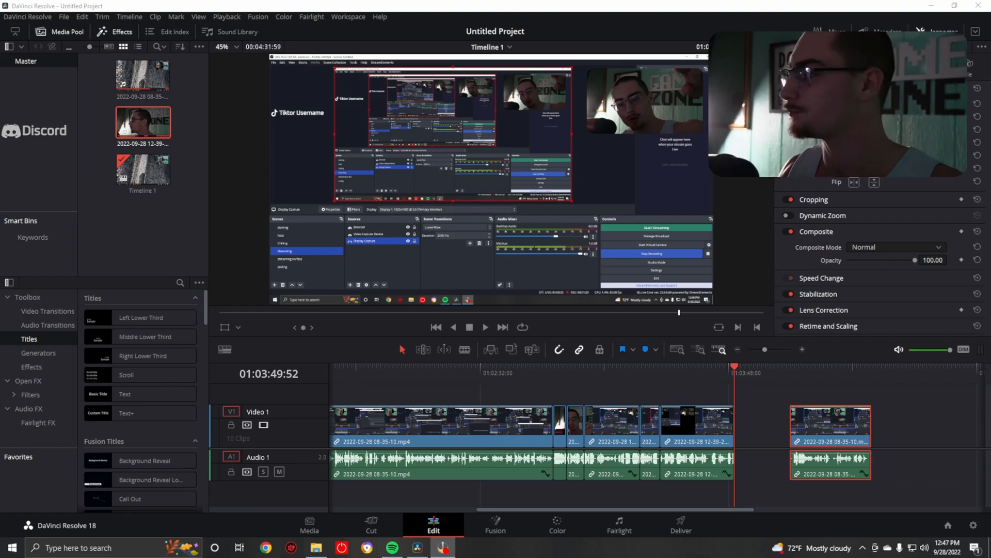
left_click(417, 547)
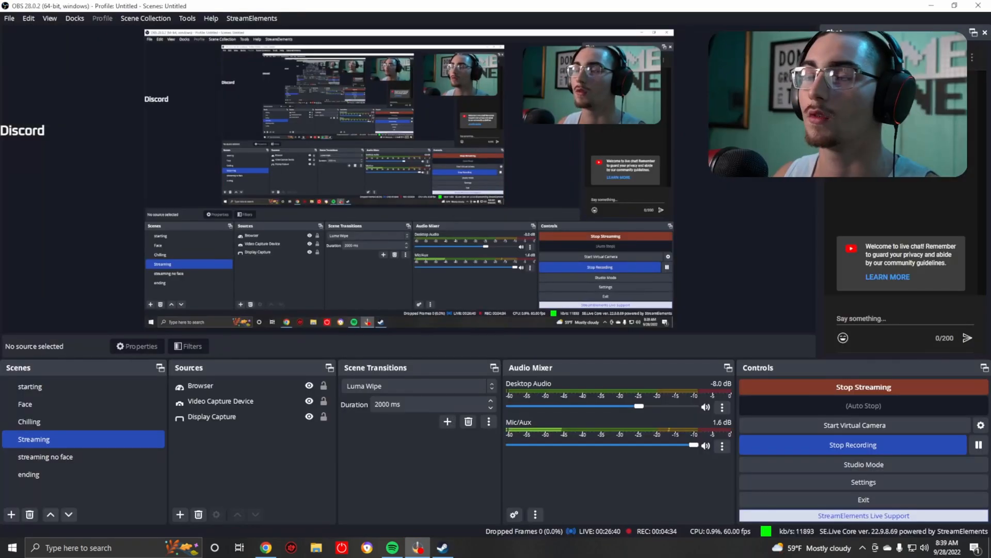